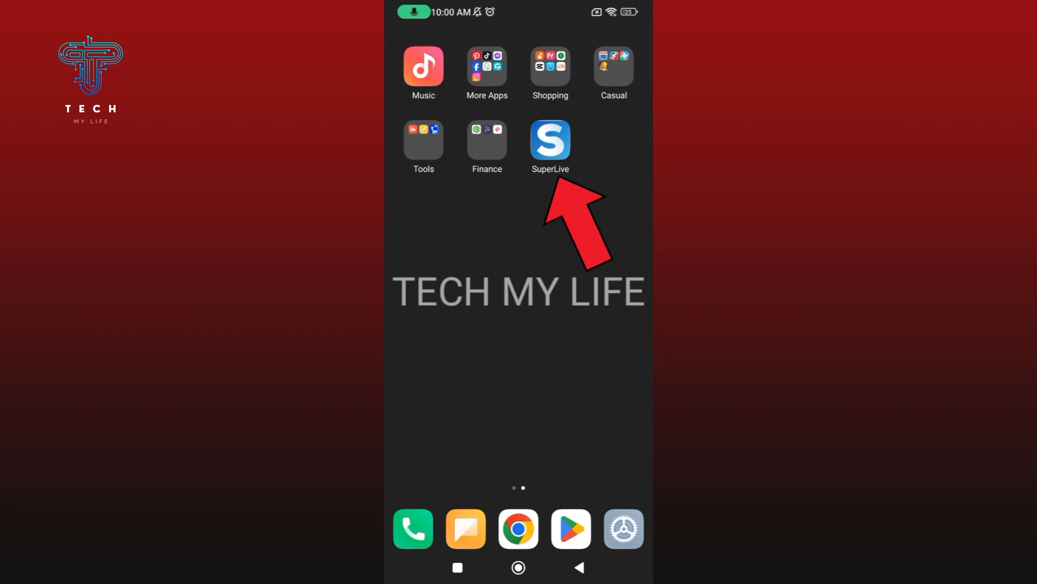
Step: Launch the SuperLive app from the Android home screen
{"action": "left_click", "coordinate": [550, 140]}
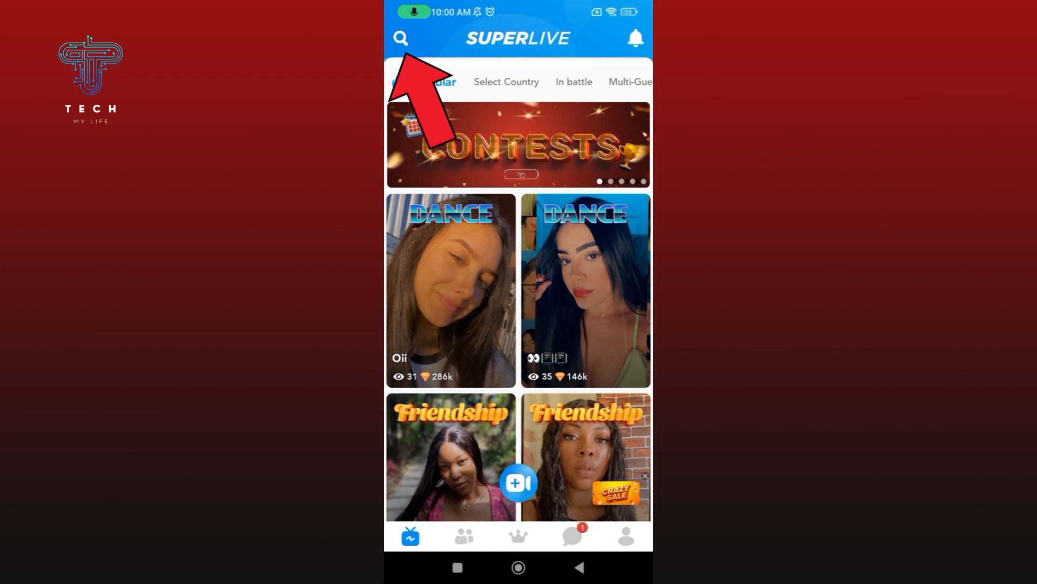
Step: Search and open the recently searched 'user' profile
{"action": "left_click", "coordinate": [400, 38]}
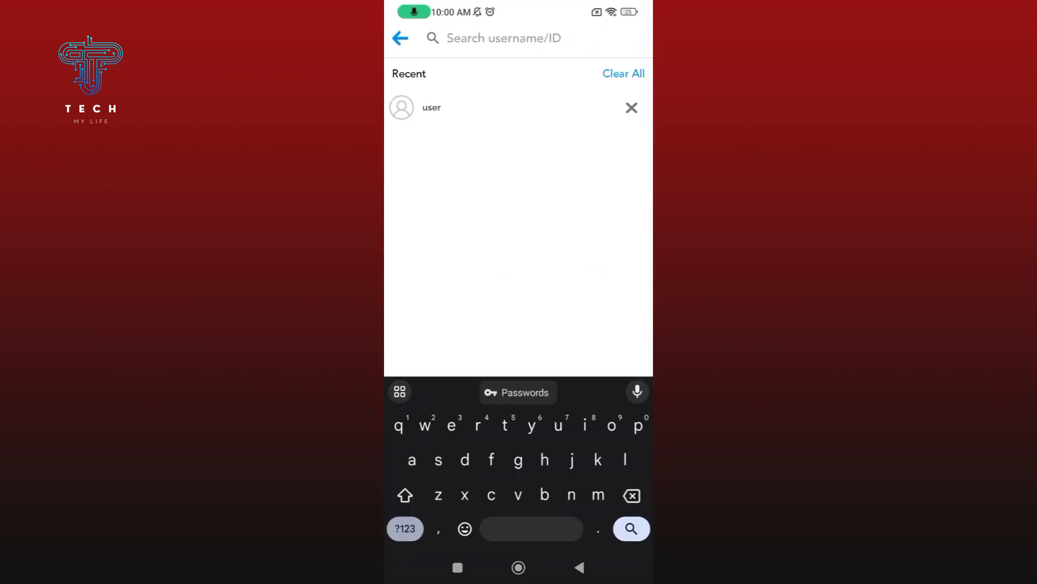
{"action": "left_click", "coordinate": [431, 107]}
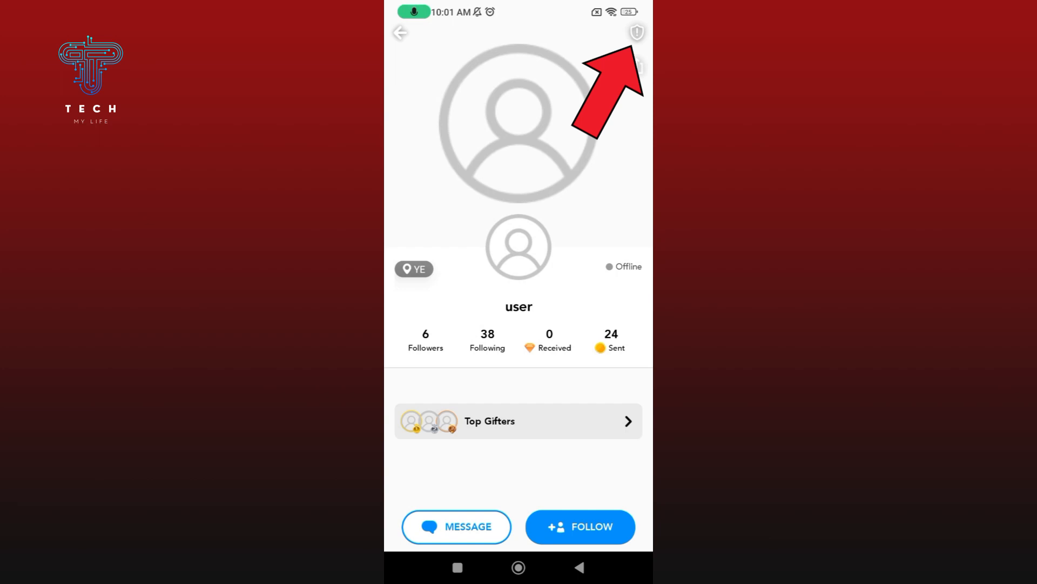
Step: Choose Report from the profile's shield menu options
{"action": "left_click", "coordinate": [636, 33]}
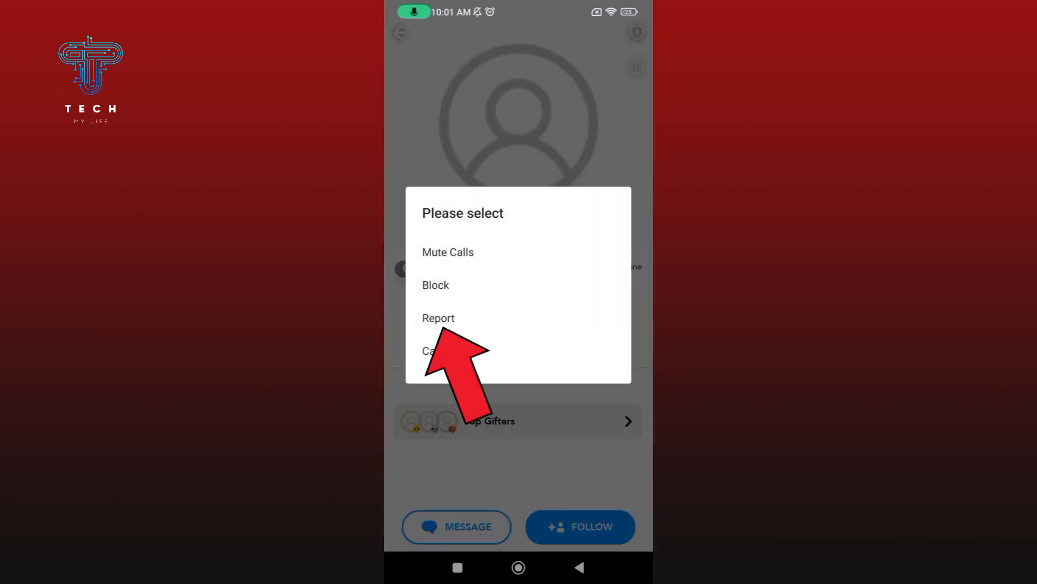
{"action": "left_click", "coordinate": [438, 318]}
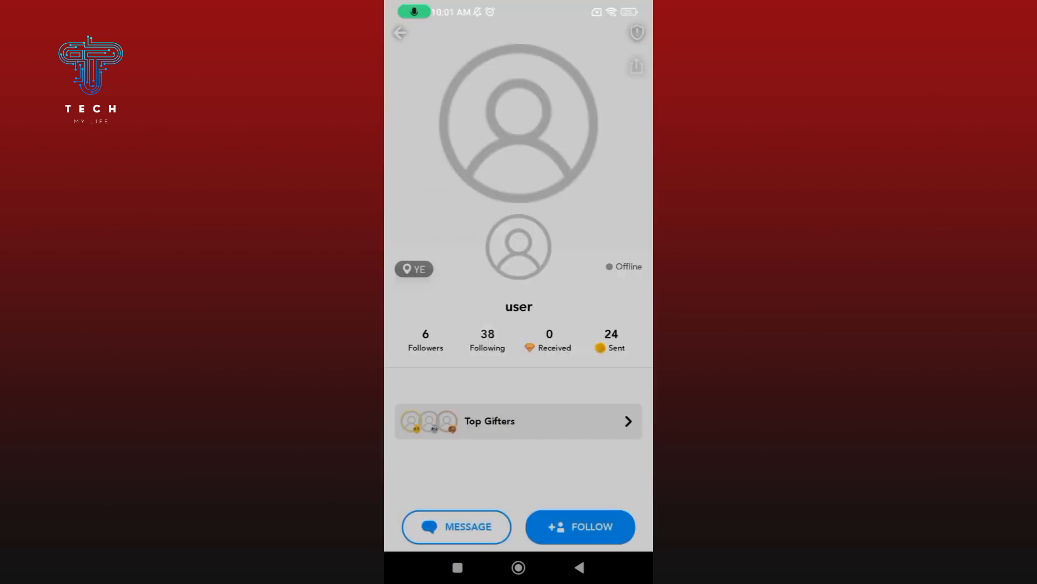
Step: Pick a report reason for 'user', then return to the Android home screen
{"action": "left_click", "coordinate": [636, 32]}
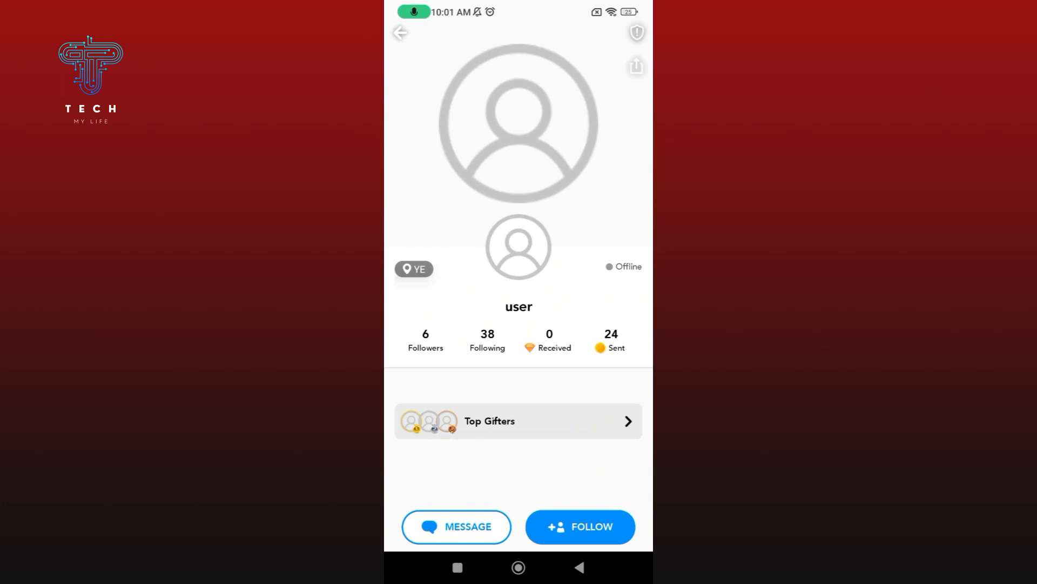
{"action": "left_click", "coordinate": [579, 566]}
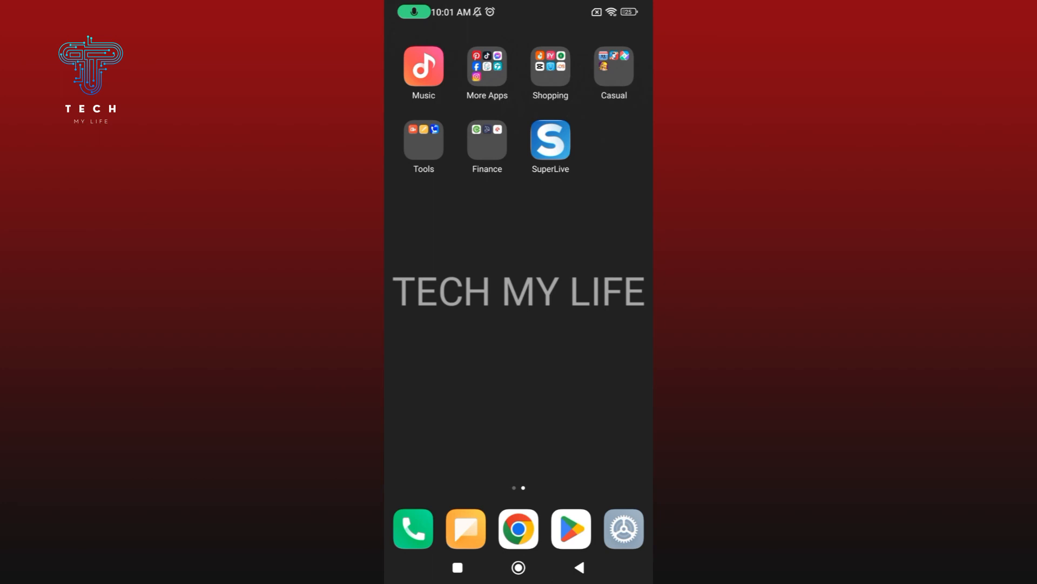